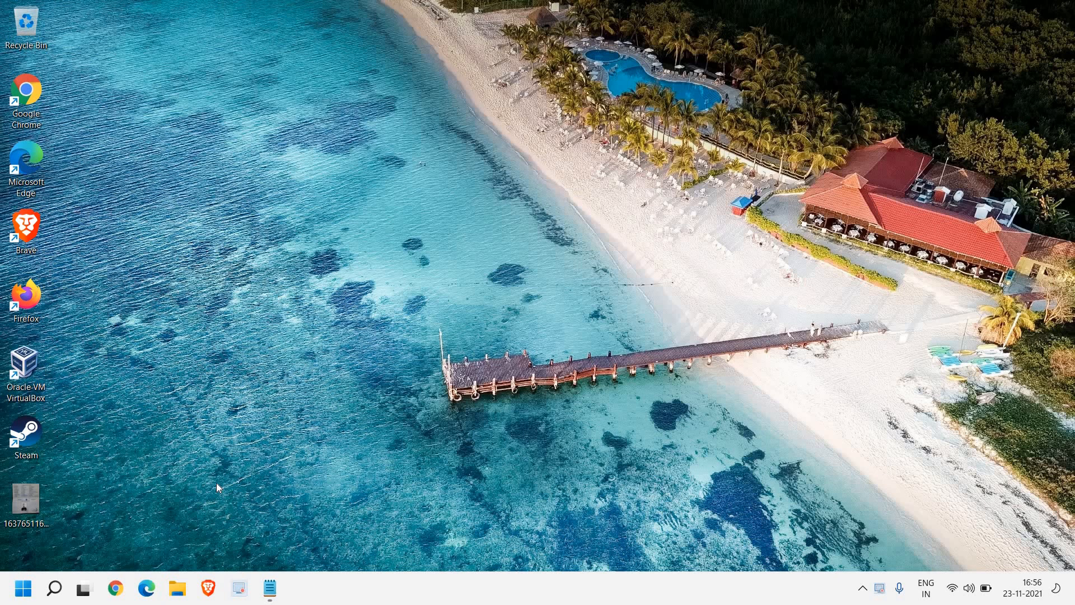
mouse_move(493, 273)
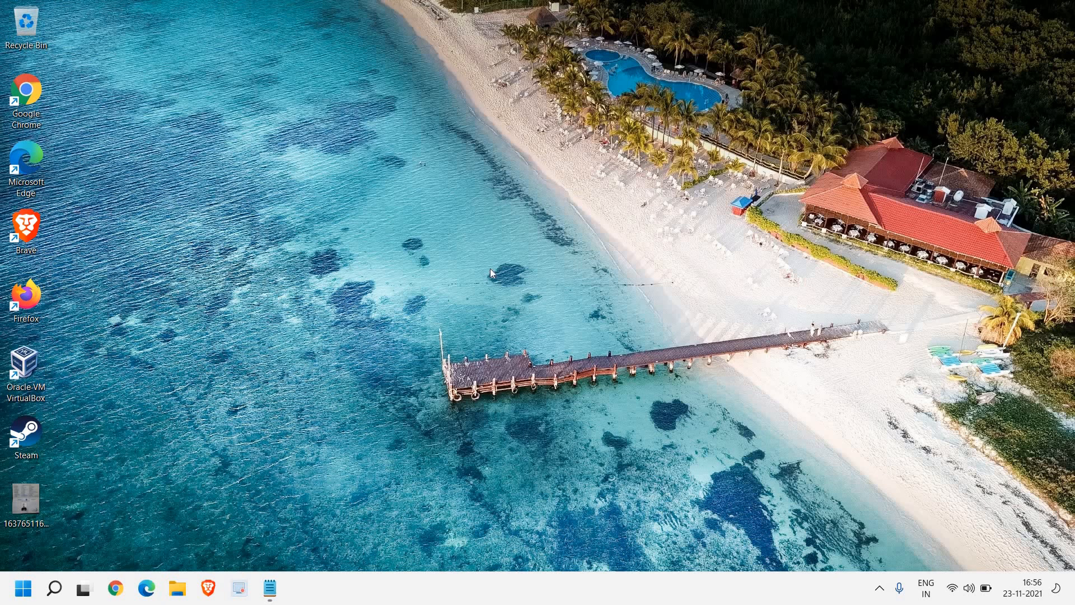
mouse_move(61, 588)
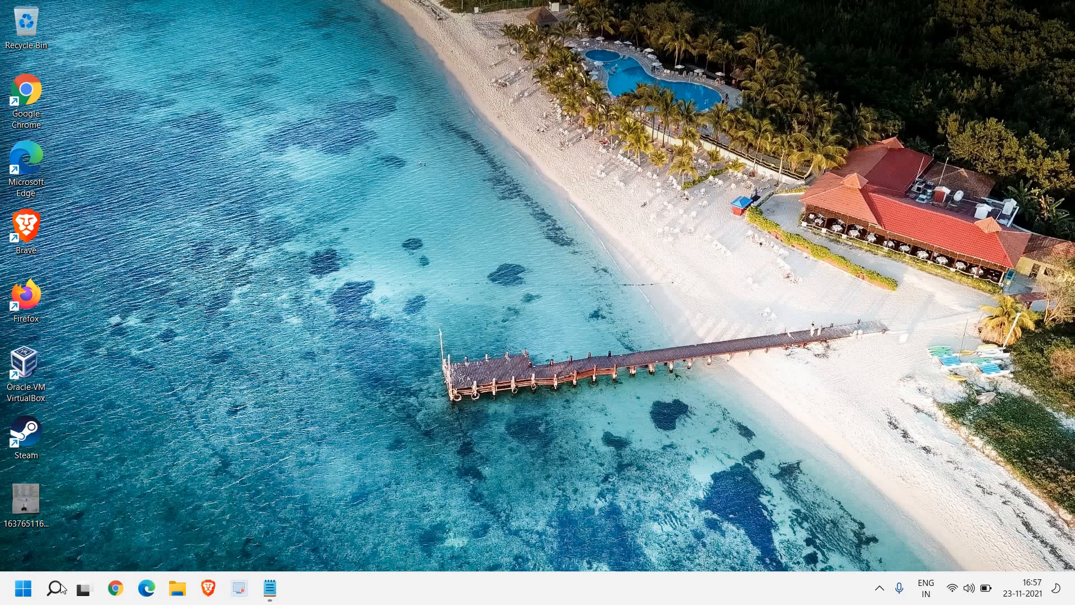
Step: Bring up Windows Search from the taskbar to look for language settings
left_click(54, 588)
type("language")
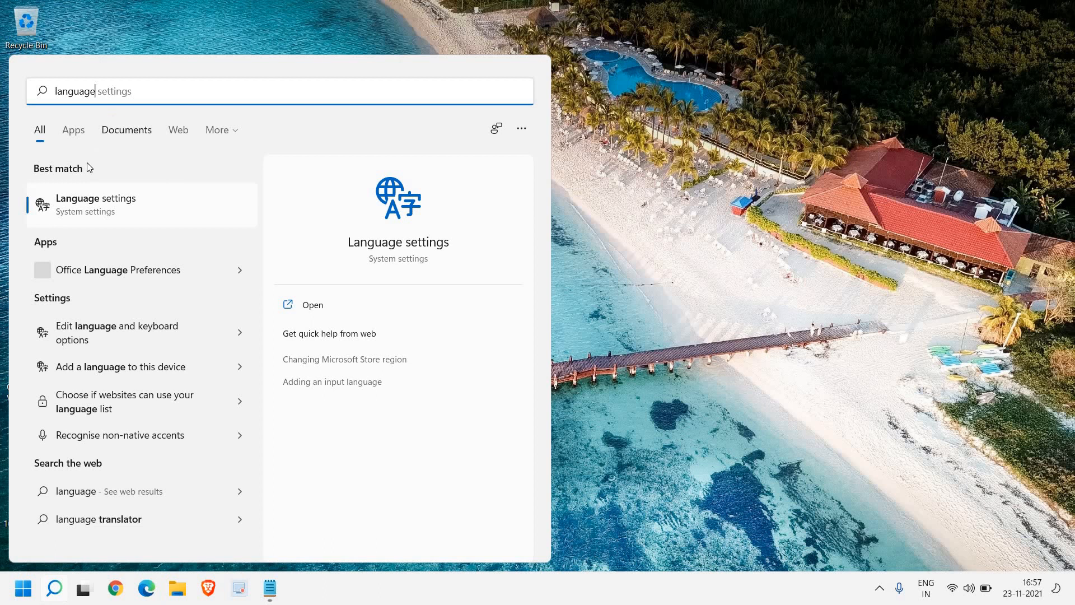
mouse_move(112, 332)
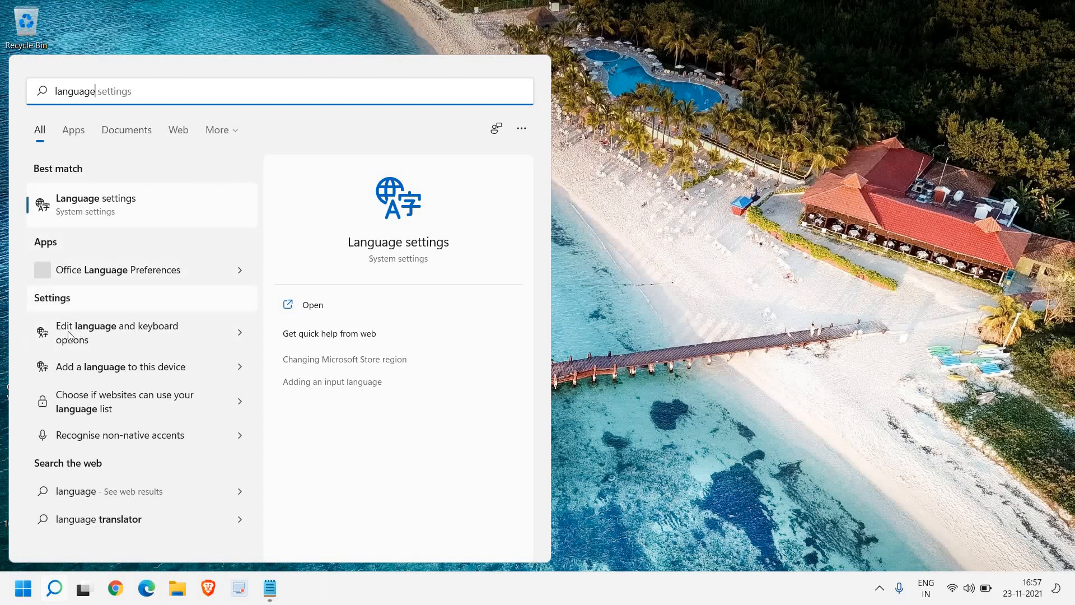
mouse_move(73, 223)
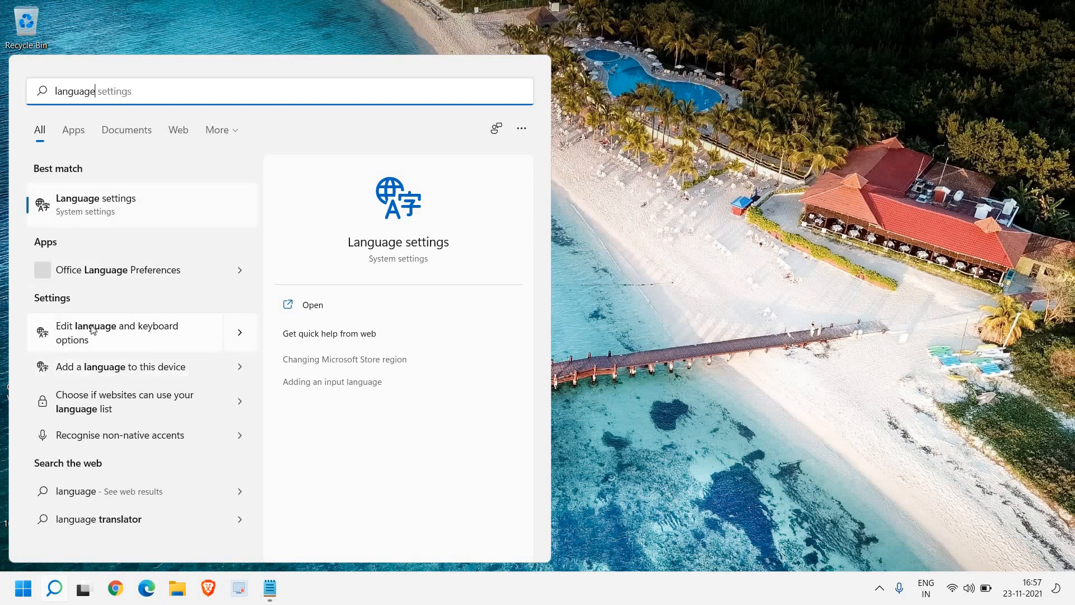
mouse_move(107, 341)
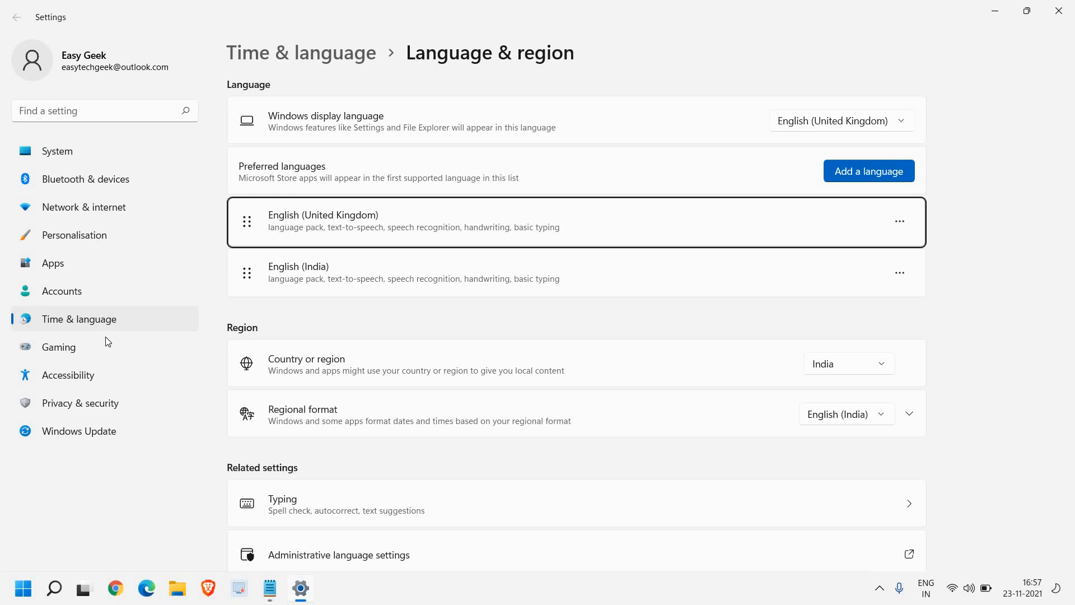
mouse_move(267, 194)
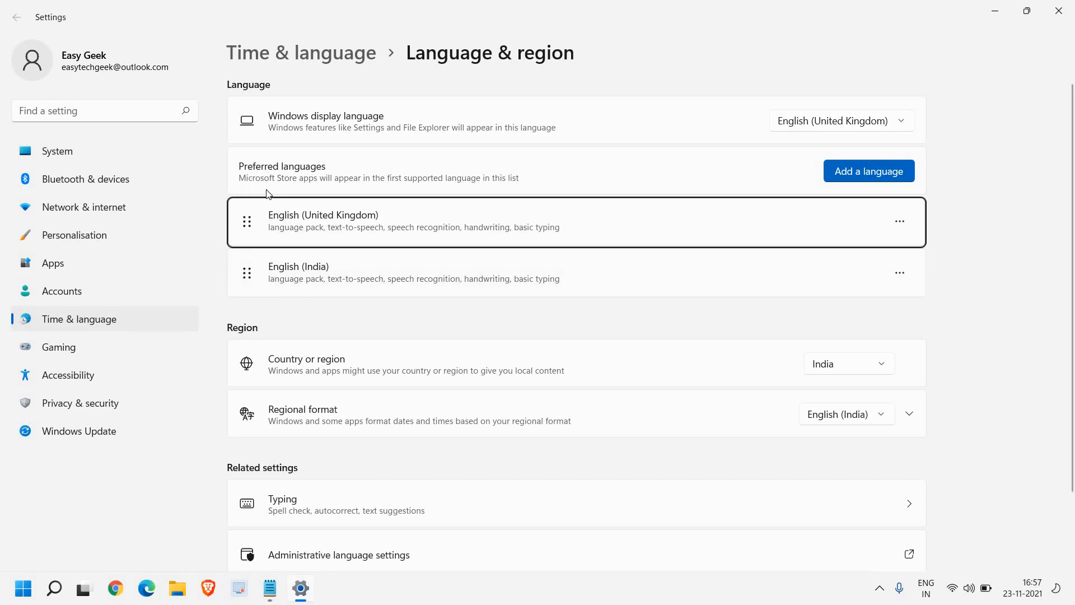
mouse_move(461, 241)
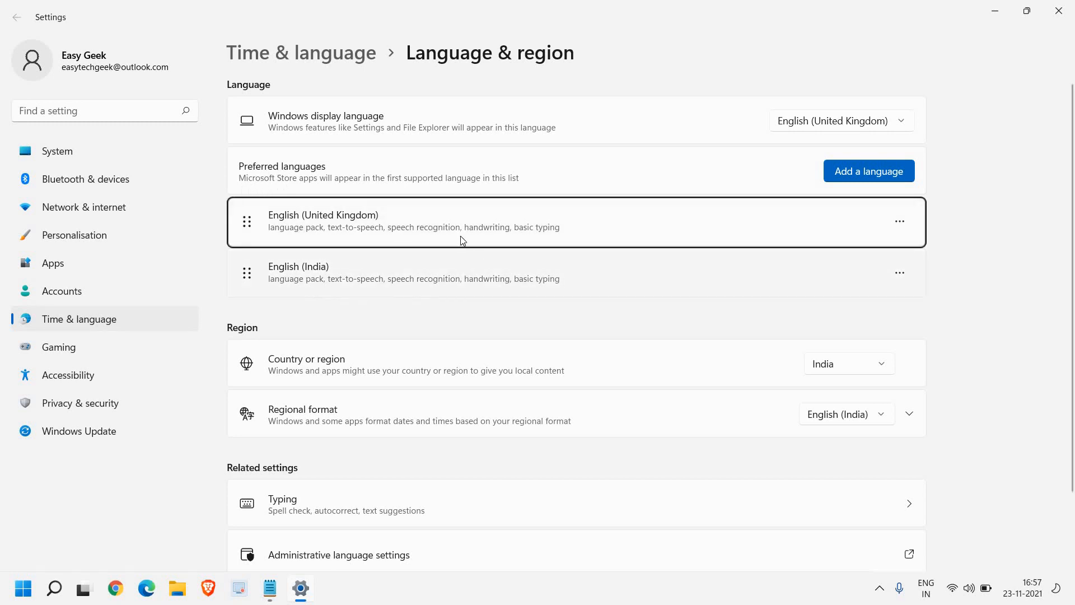
mouse_move(875, 196)
type("us")
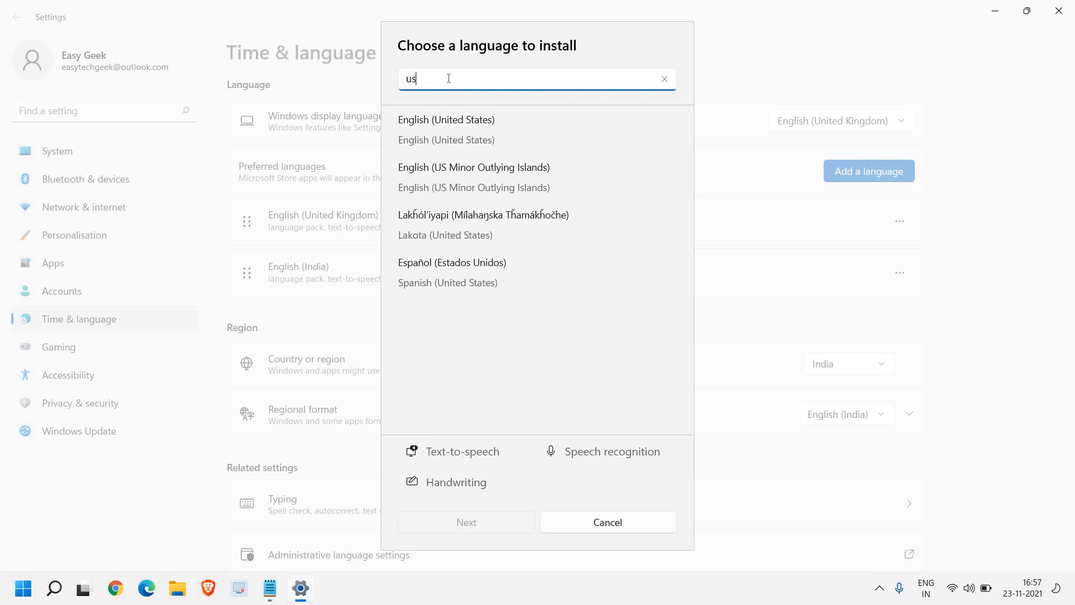
Step: Select English (United States) from the matches and install it as a preferred language
left_click(446, 129)
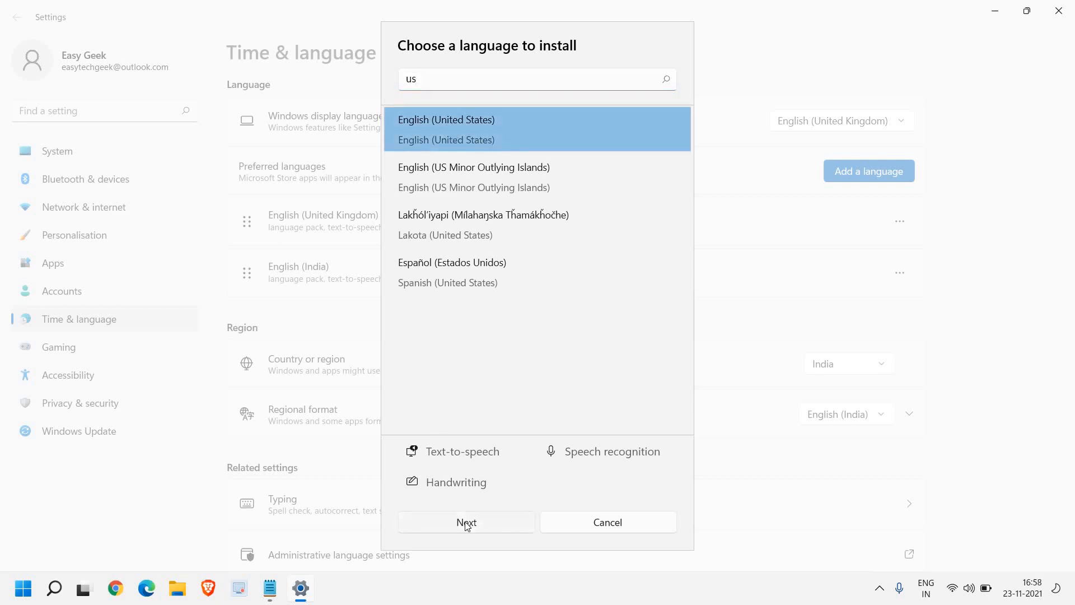
left_click(466, 522)
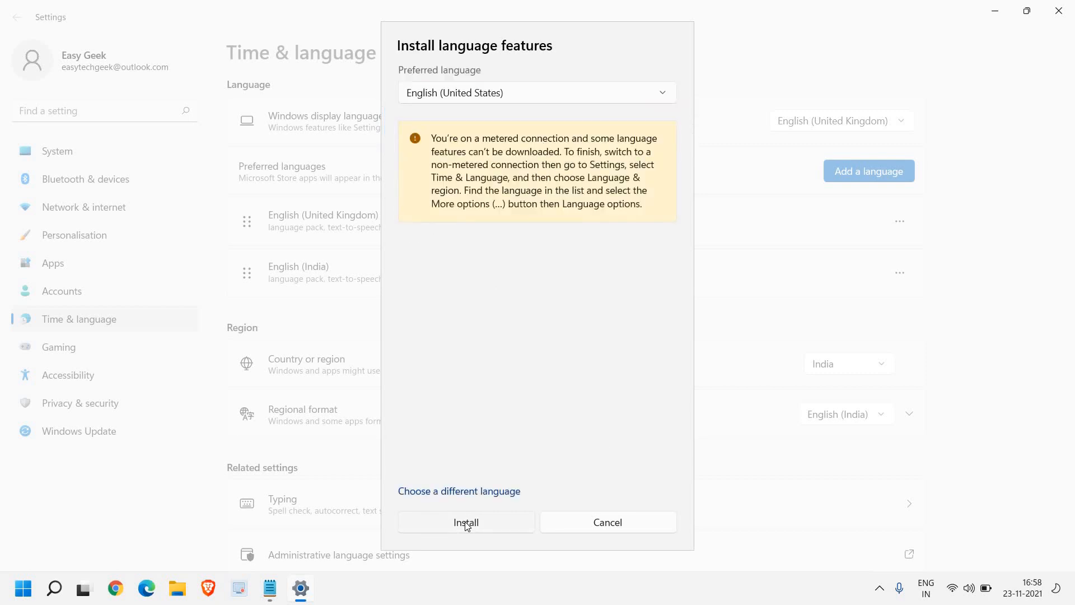
left_click(606, 522)
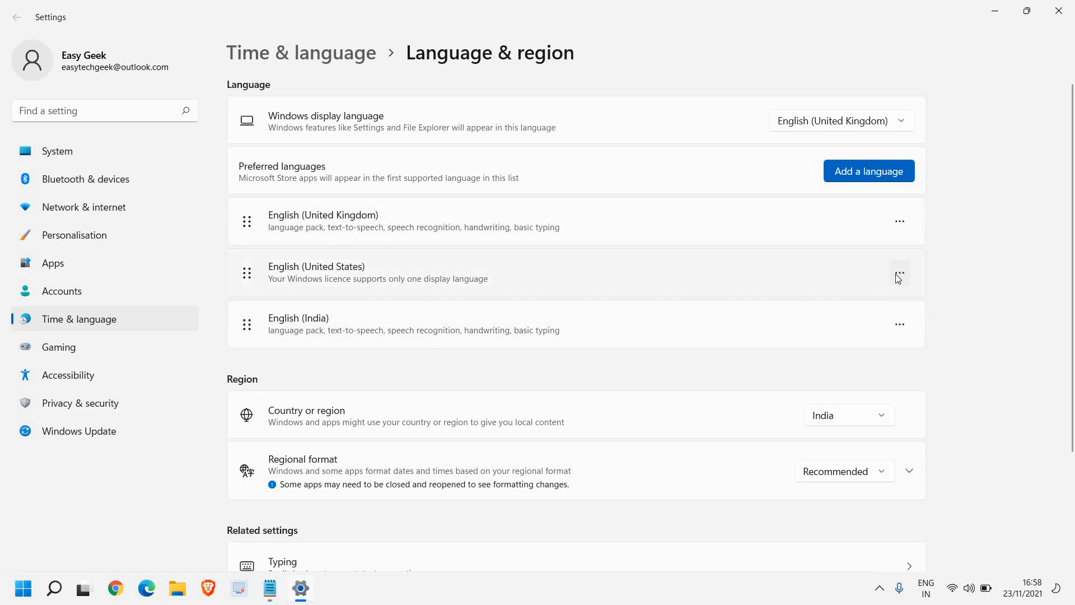
Step: Move English (United States) above English (United Kingdom) via its options menu
left_click(899, 273)
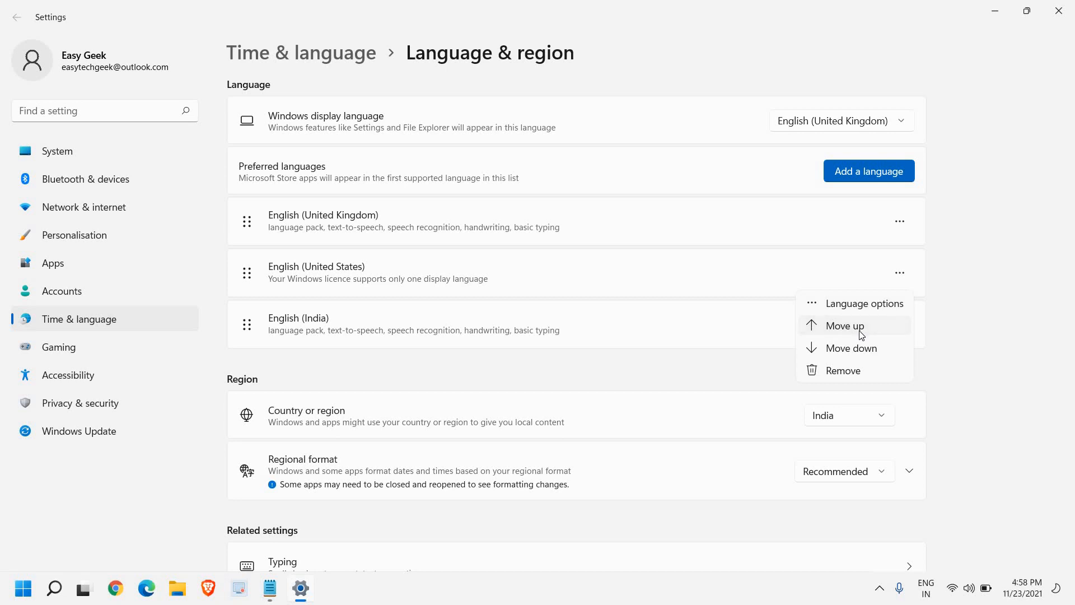
left_click(844, 325)
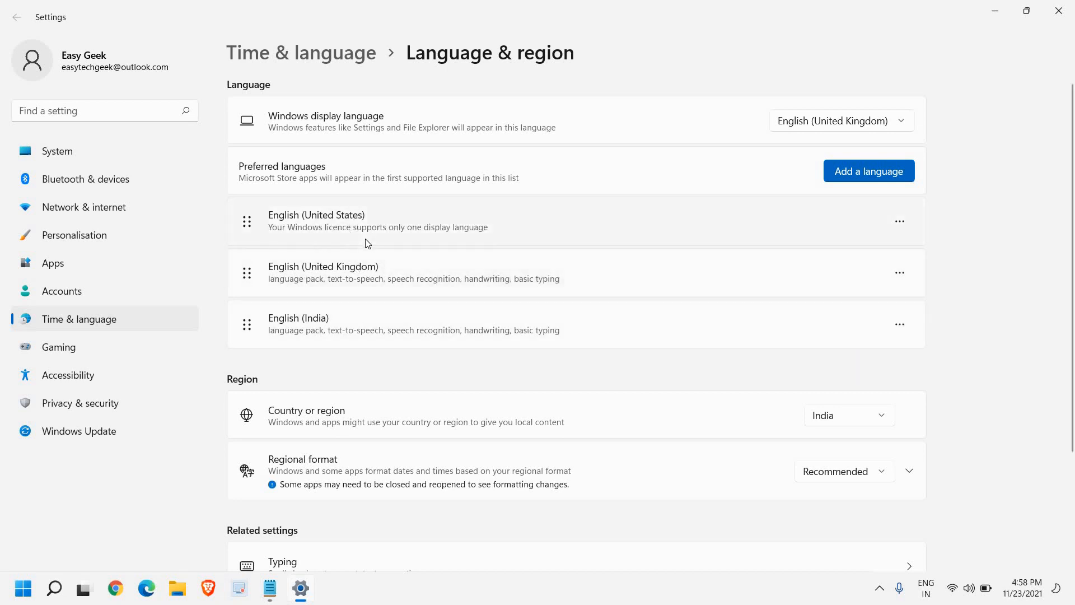
mouse_move(409, 226)
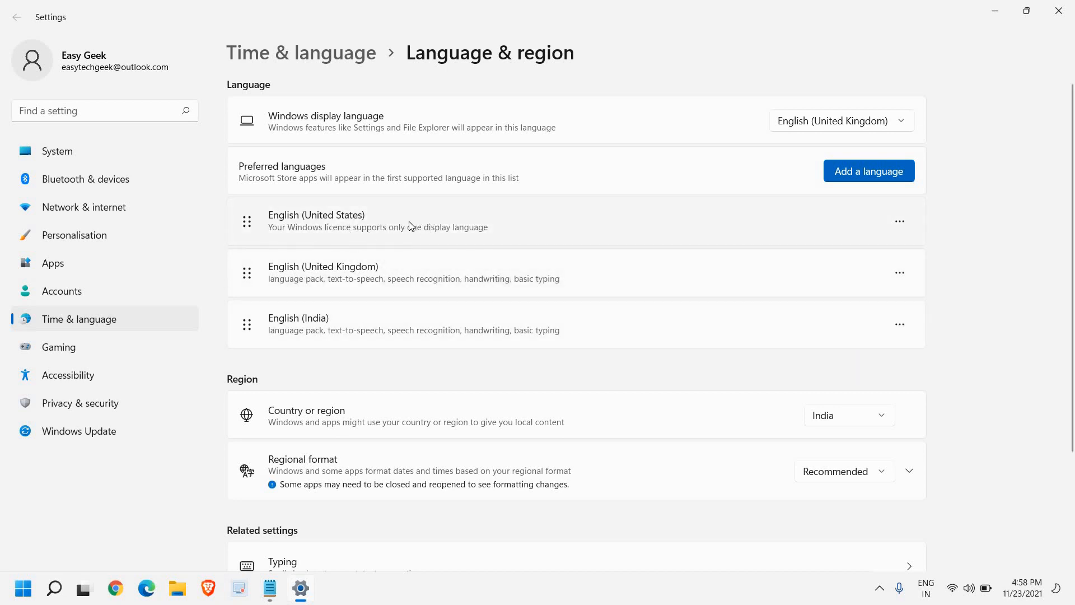